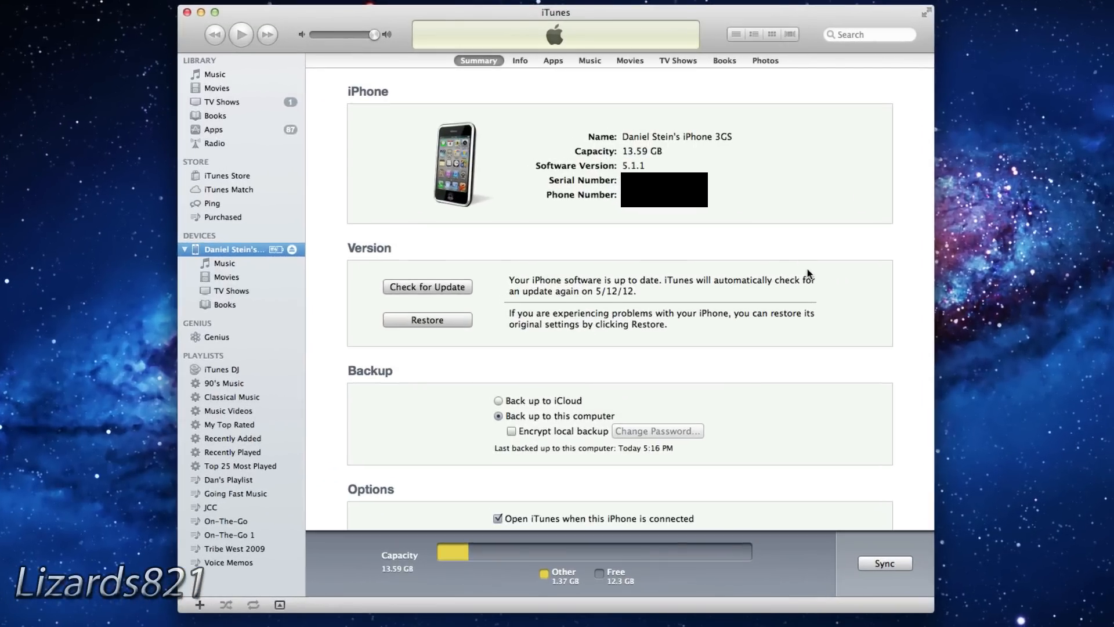
Back up the iPhone 3GS from its right-click menu in the iTunes Devices sidebar
right_click(223, 249)
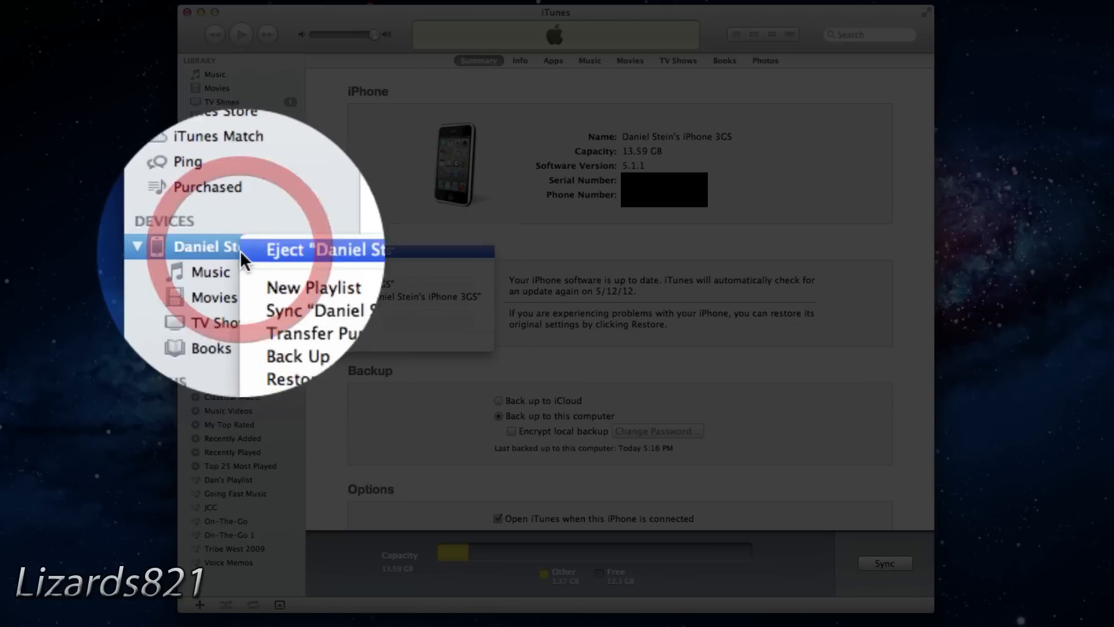
click(297, 355)
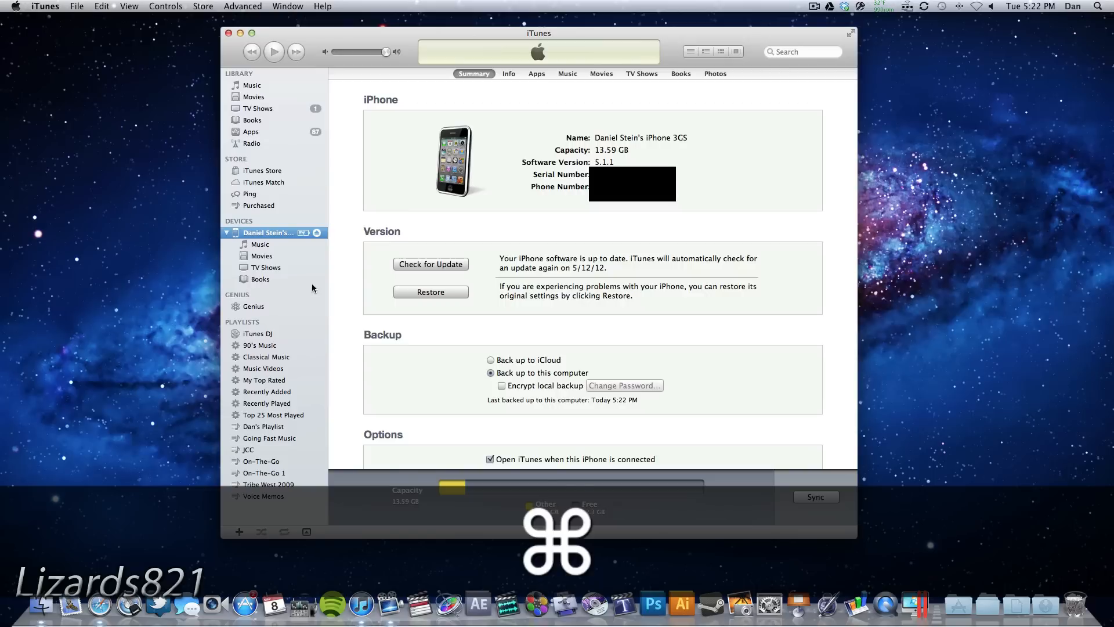
Quit iTunes and launch redsn0w from the redsn0w_mac_0.9.10b8b folder, allowing it to open
key(cmd+q)
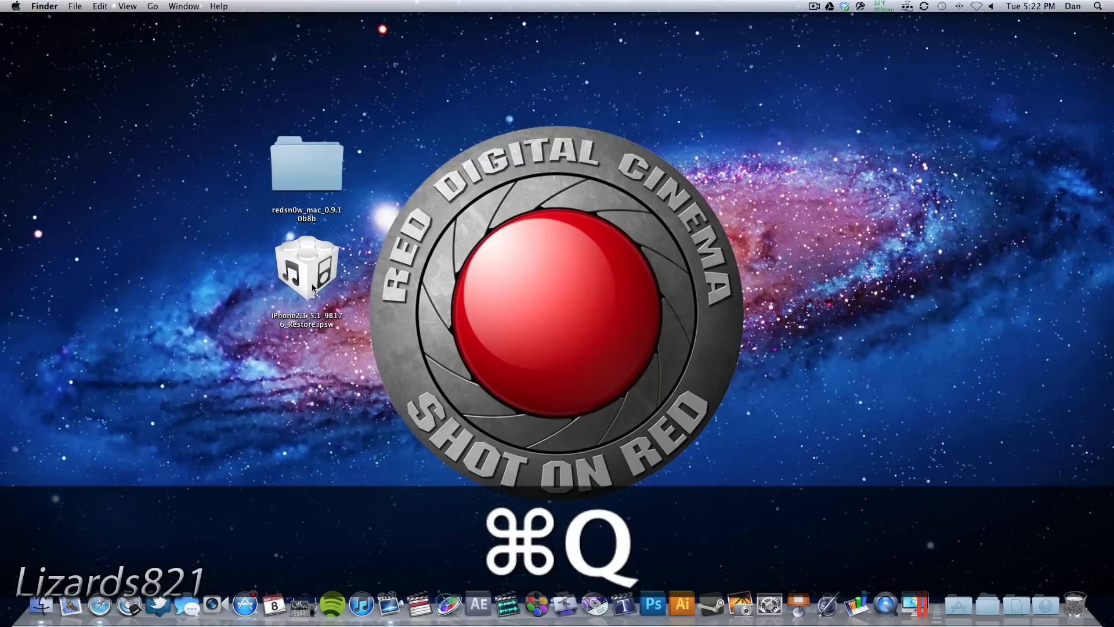
double_click(305, 169)
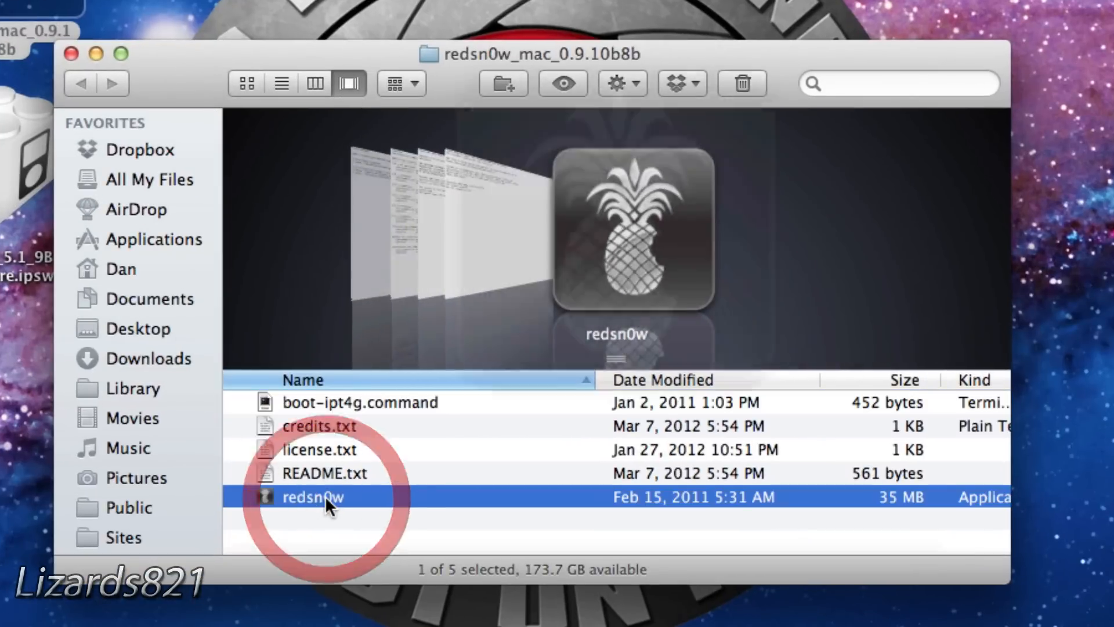
double_click(314, 498)
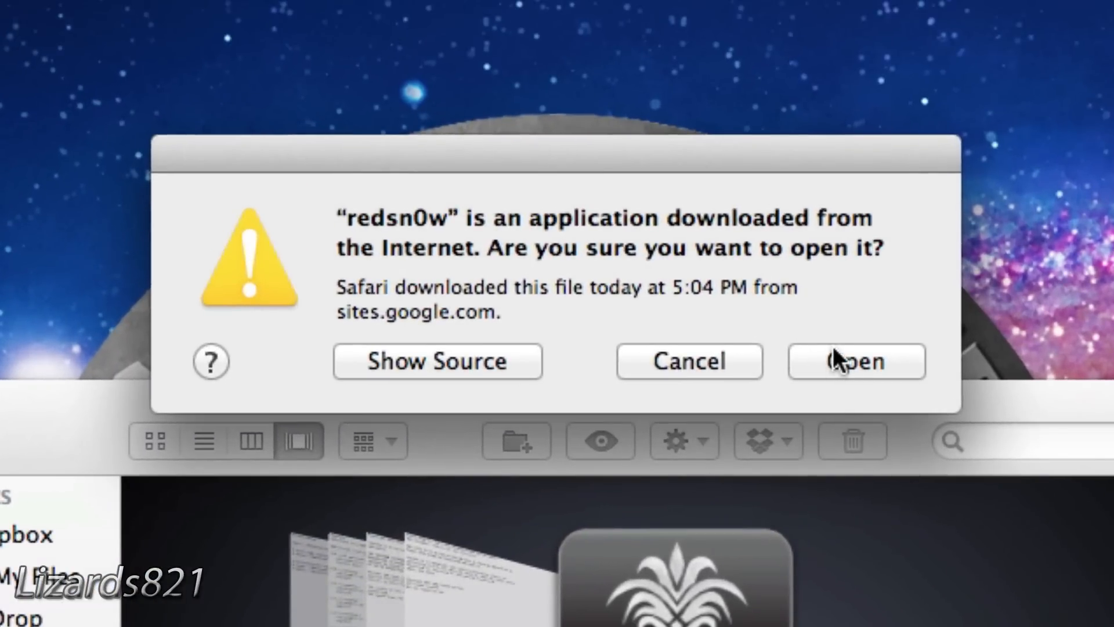
click(856, 361)
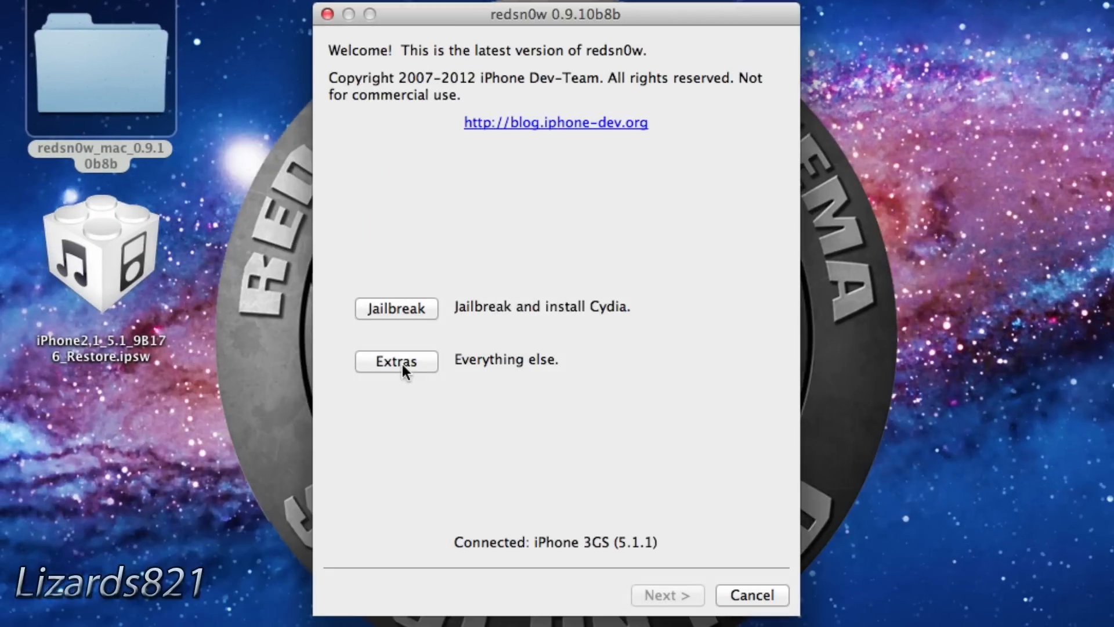
Load iPhone2,1_5.1_9B176_Restore.ipsw via Extras > Select IPSW and confirm the identified build
click(396, 361)
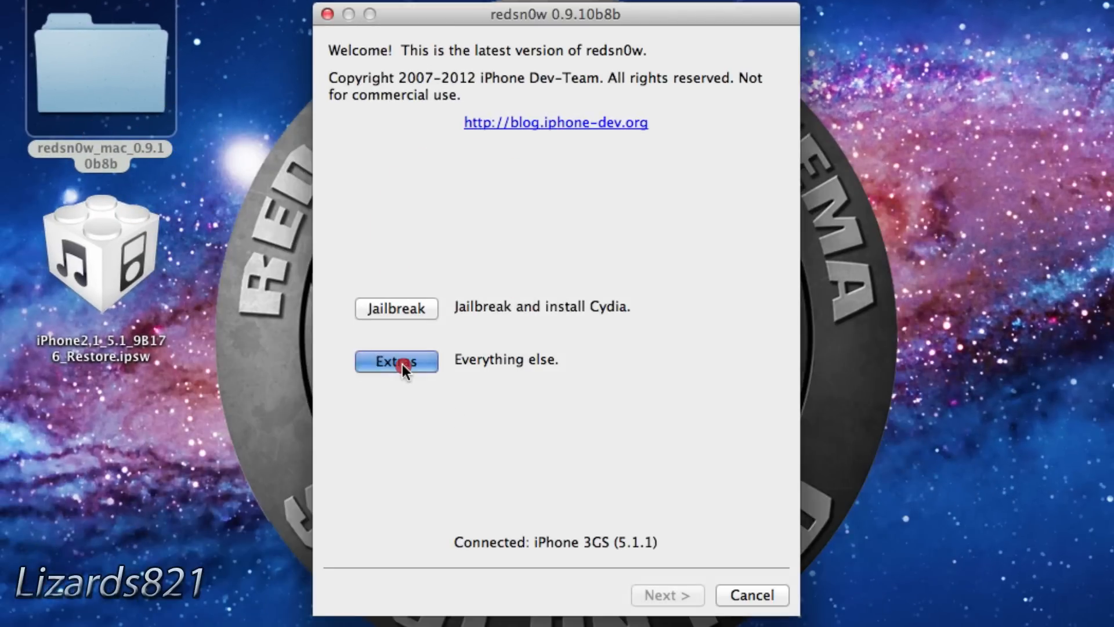
click(396, 361)
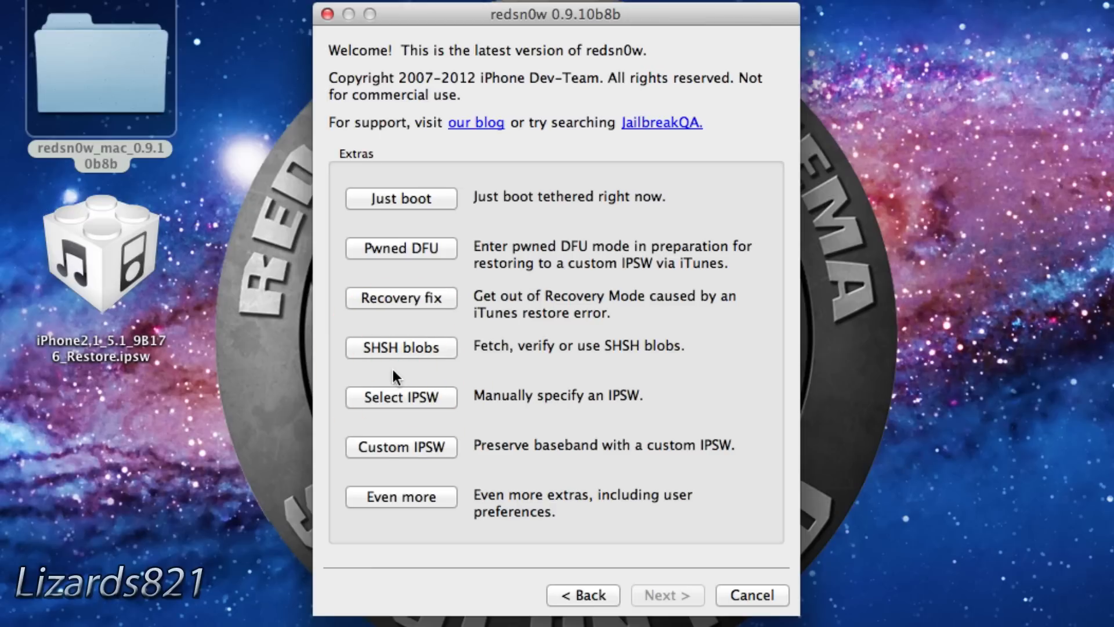
click(402, 397)
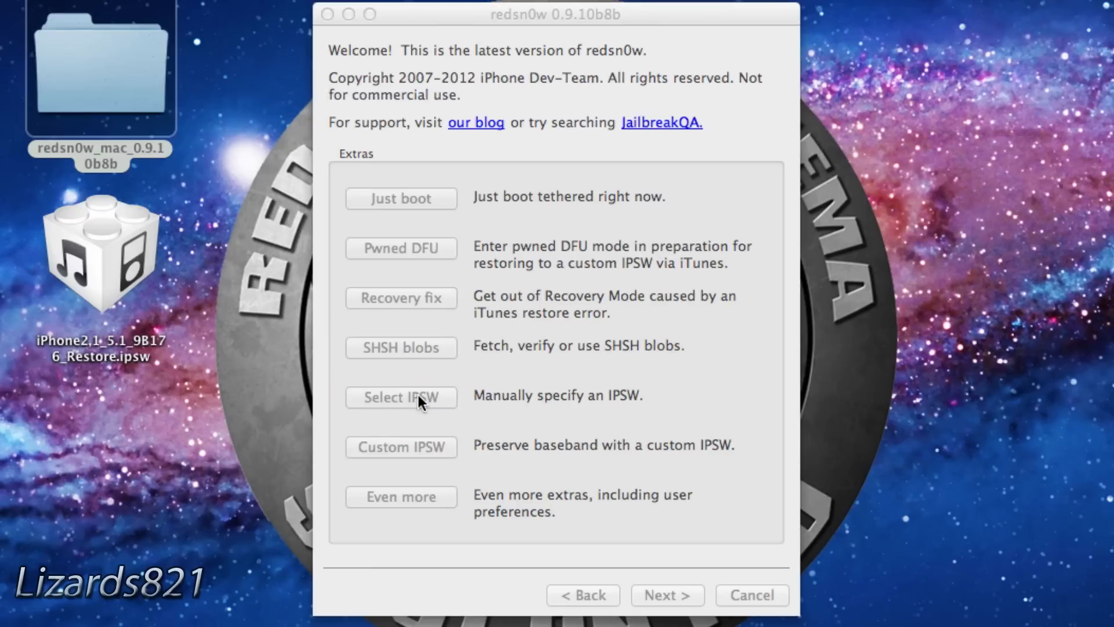
click(401, 397)
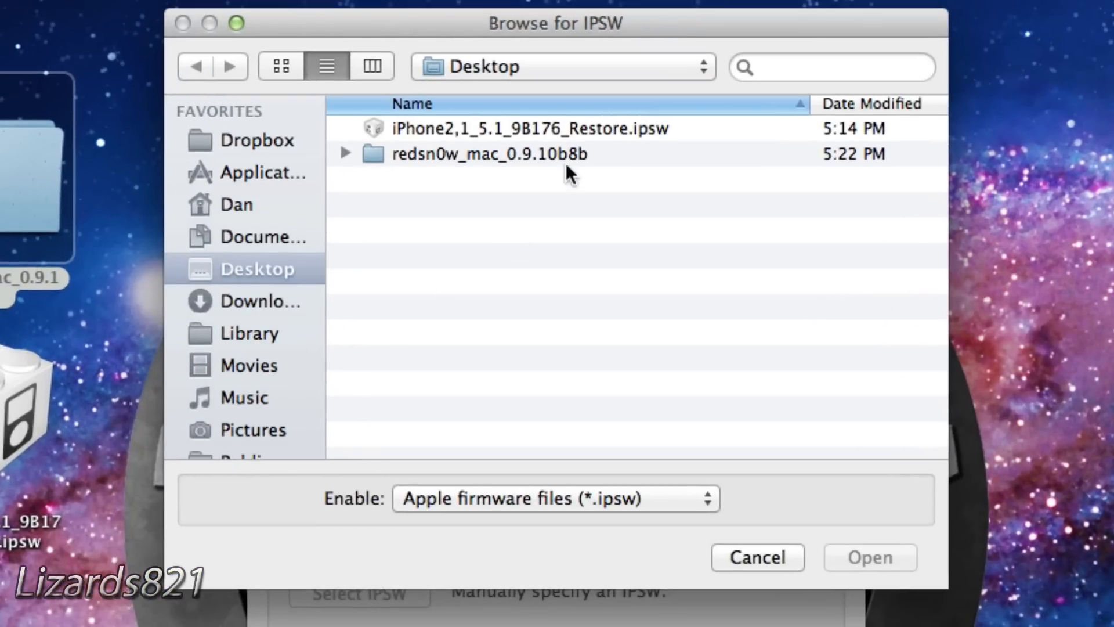
click(529, 129)
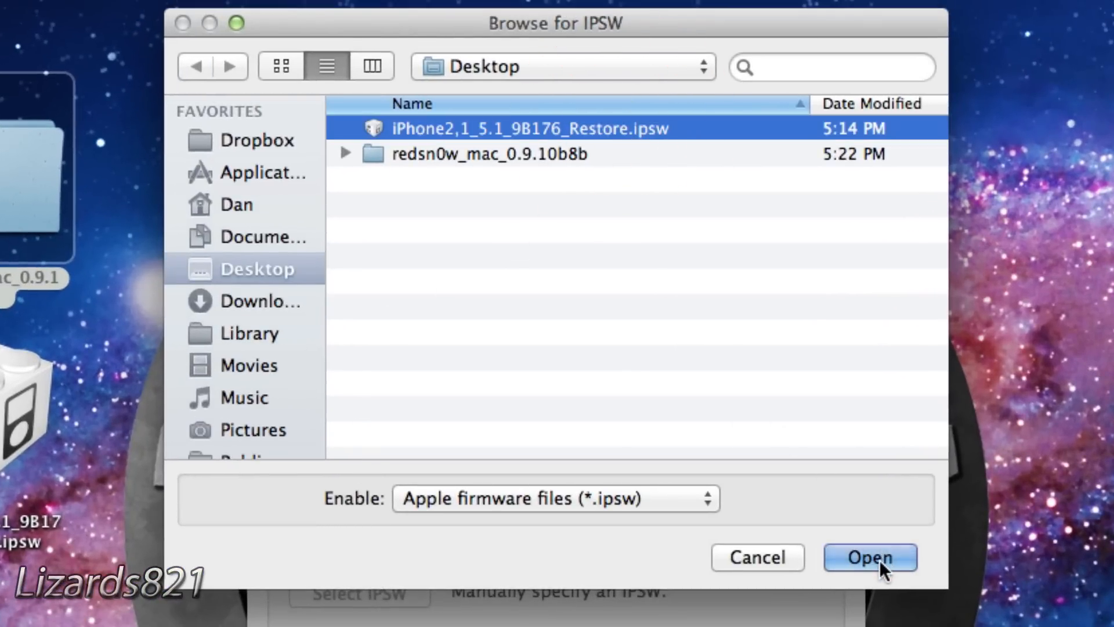
click(870, 557)
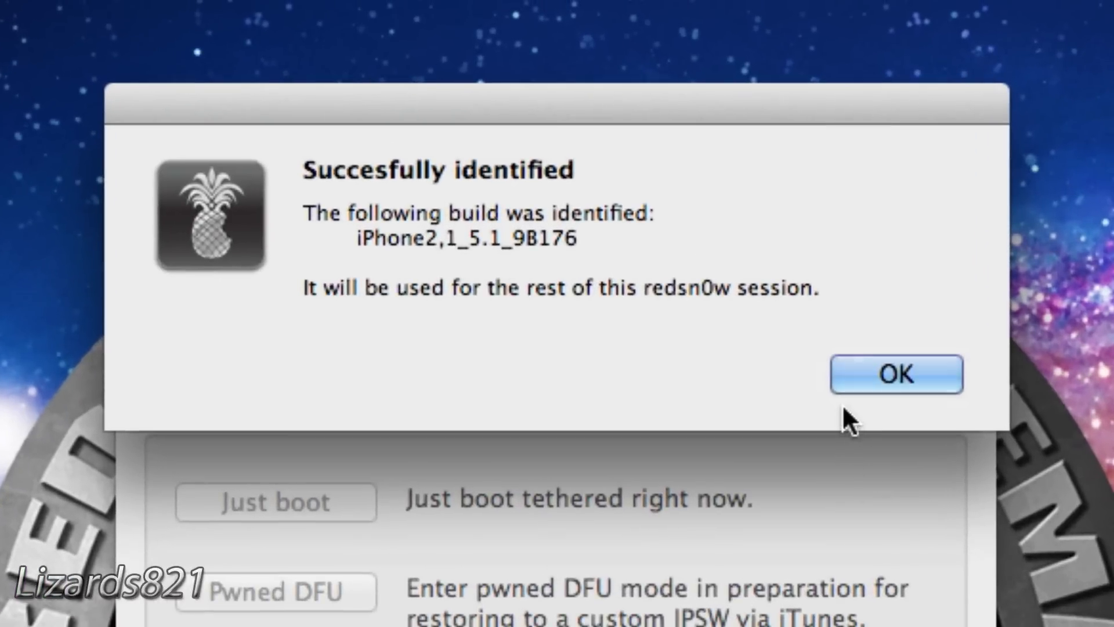
click(897, 374)
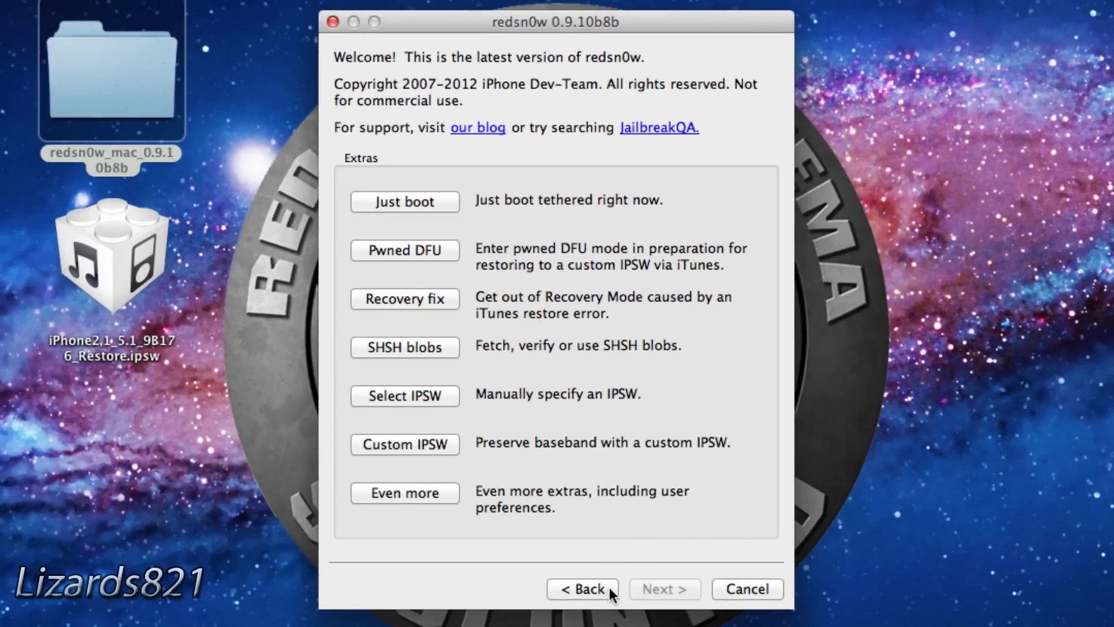
Run Jailbreak with Install Cydia checked and continue through the DFU preparation screens
click(582, 589)
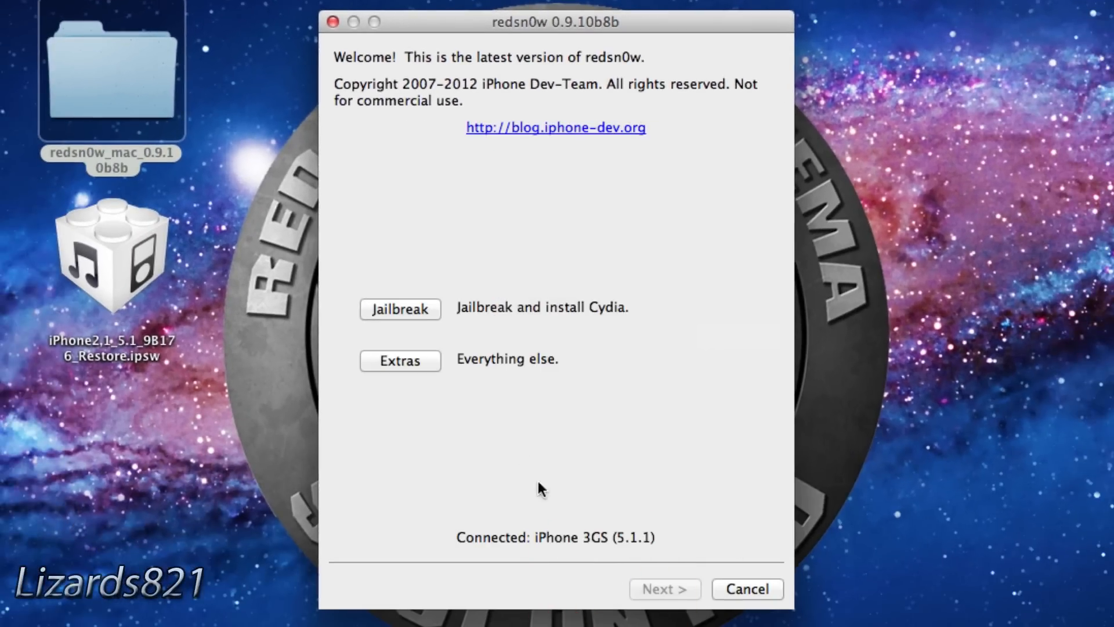
click(400, 309)
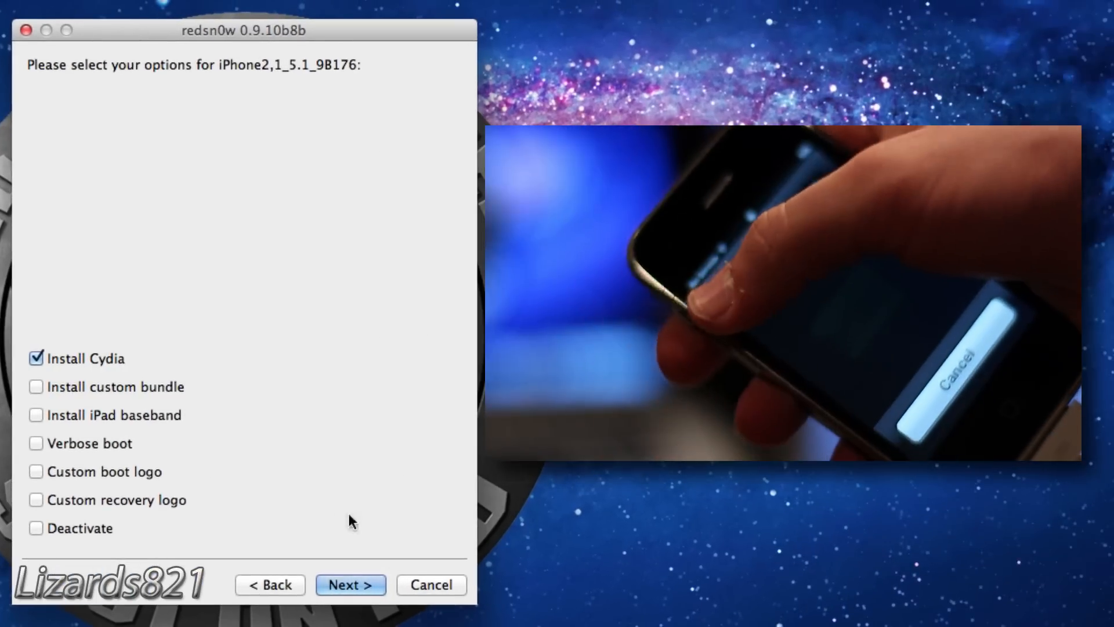
click(351, 584)
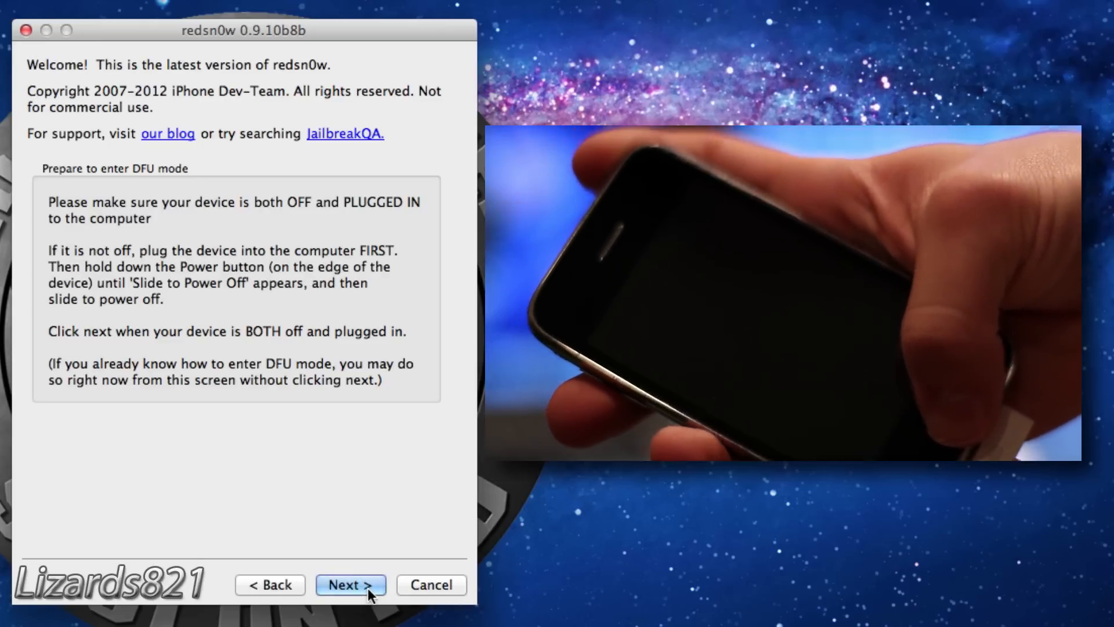
click(349, 584)
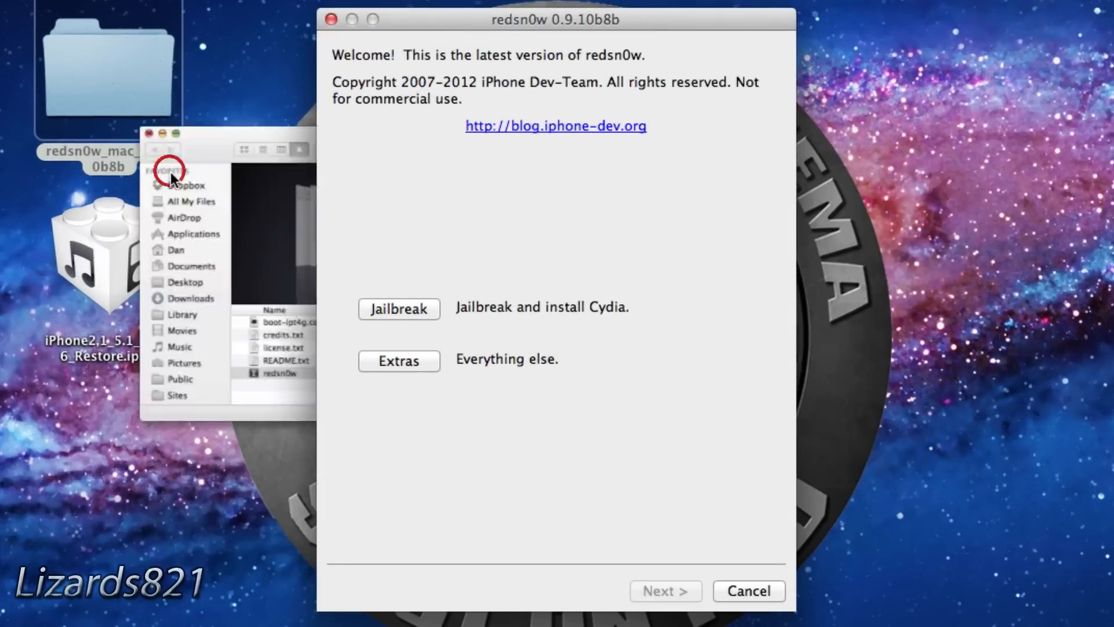
Reselect the iPhone2,1_5.1_9B176 IPSW, answer No to newer model, and start Just boot
click(398, 361)
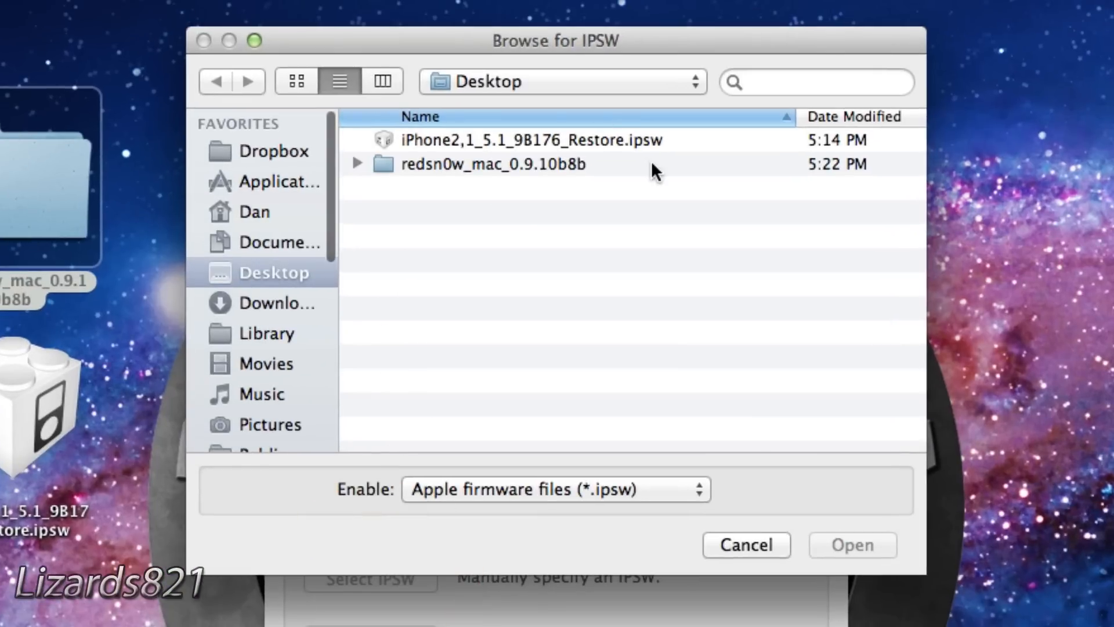
double_click(530, 139)
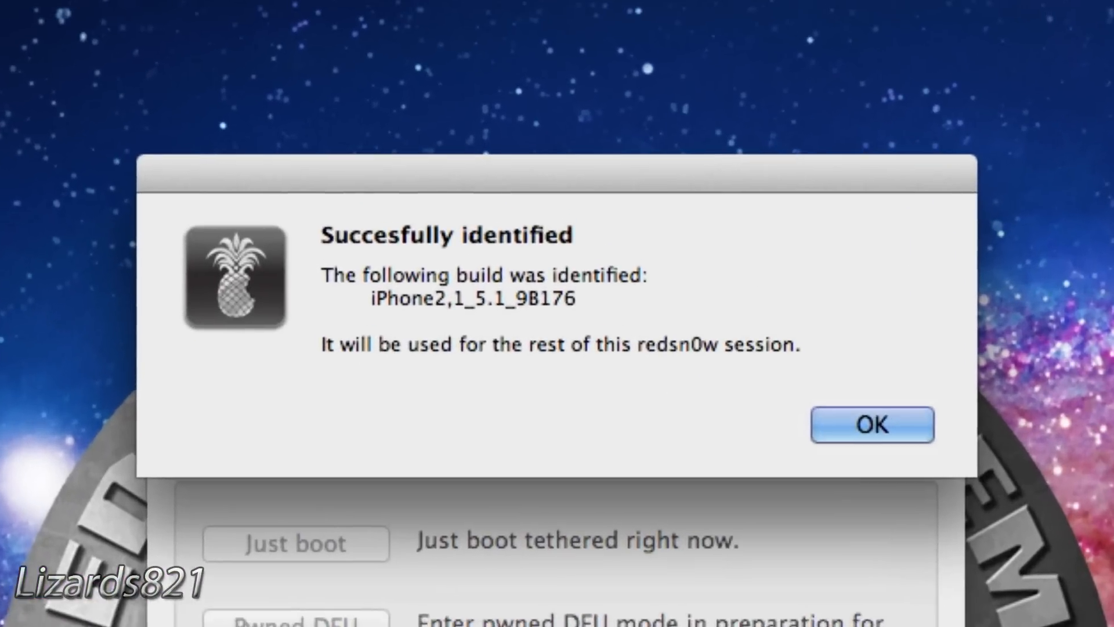
click(871, 424)
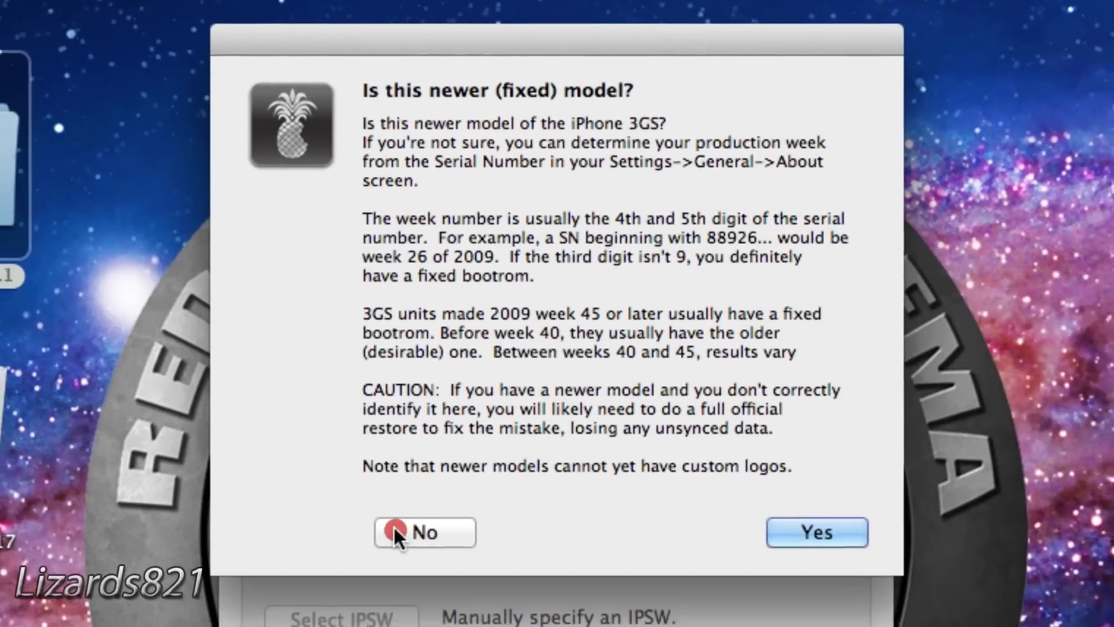
click(397, 545)
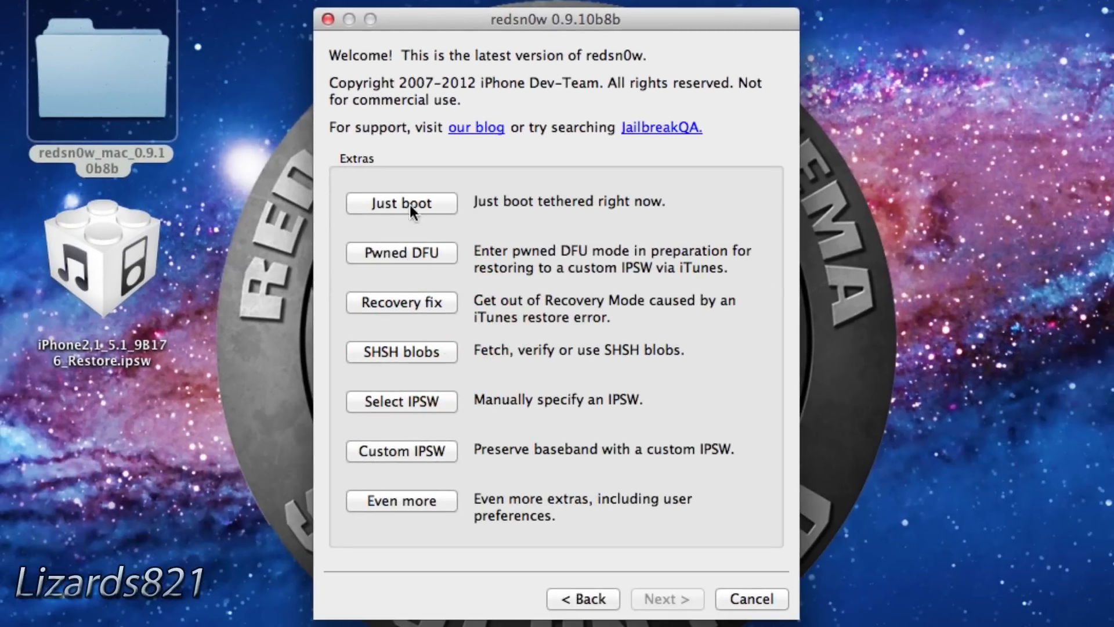
click(401, 253)
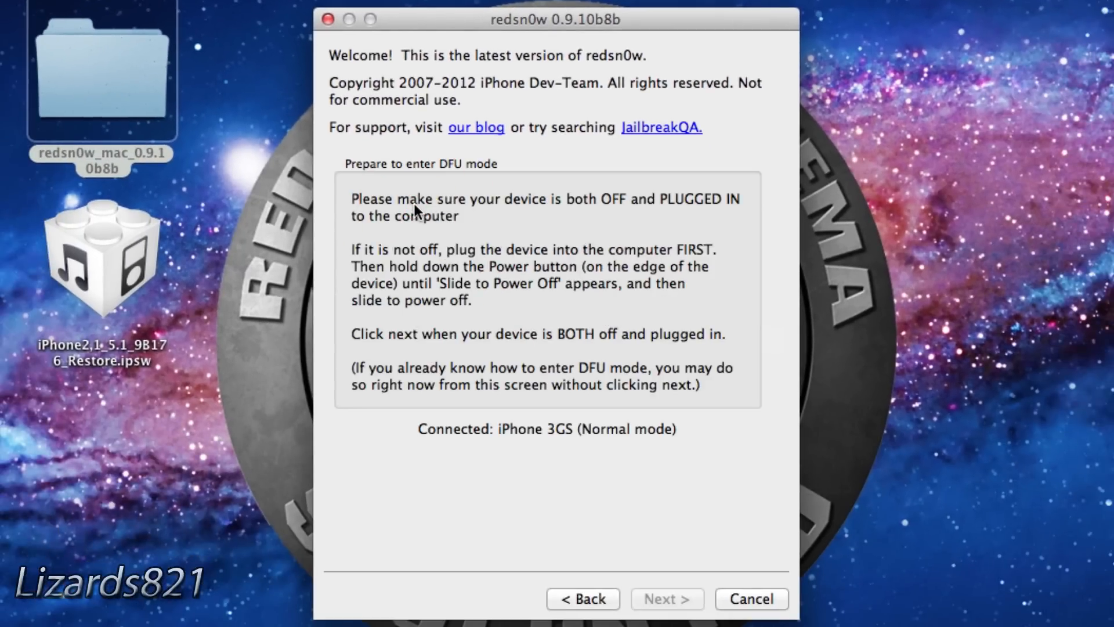